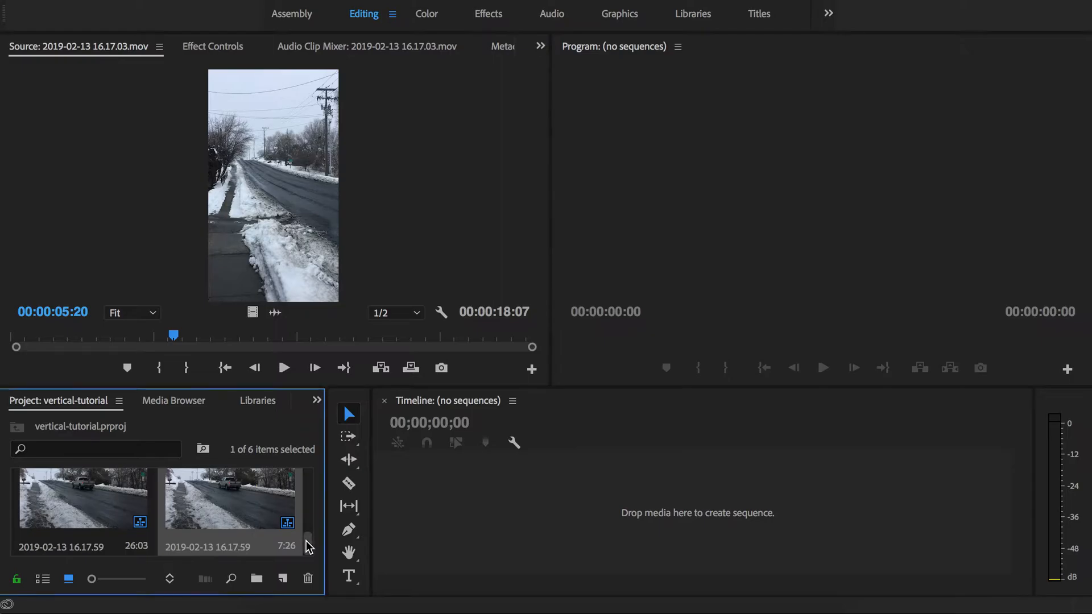
Create a sequence from the horizontal clip 2019-02-13 16.17.59 by placing it on the empty Timeline
{"action": "scroll", "scroll_direction": "down", "scroll_amount": 3}
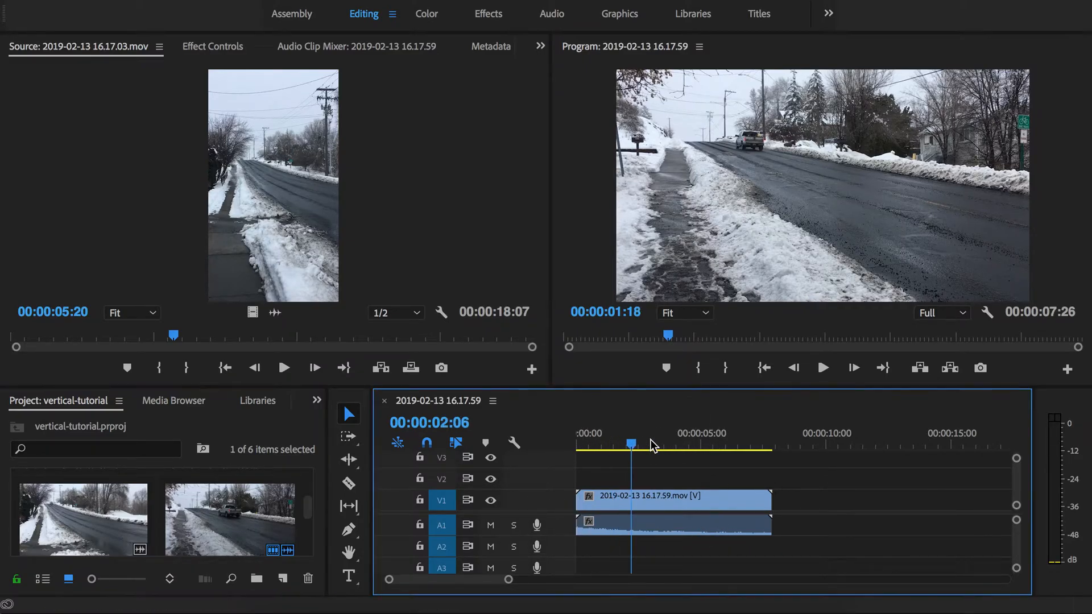
Place the vertical clip 2019-02-13 16.17.03.mov after the horizontal clip and park the playhead on it
{"action": "left_click", "coordinate": [580, 443]}
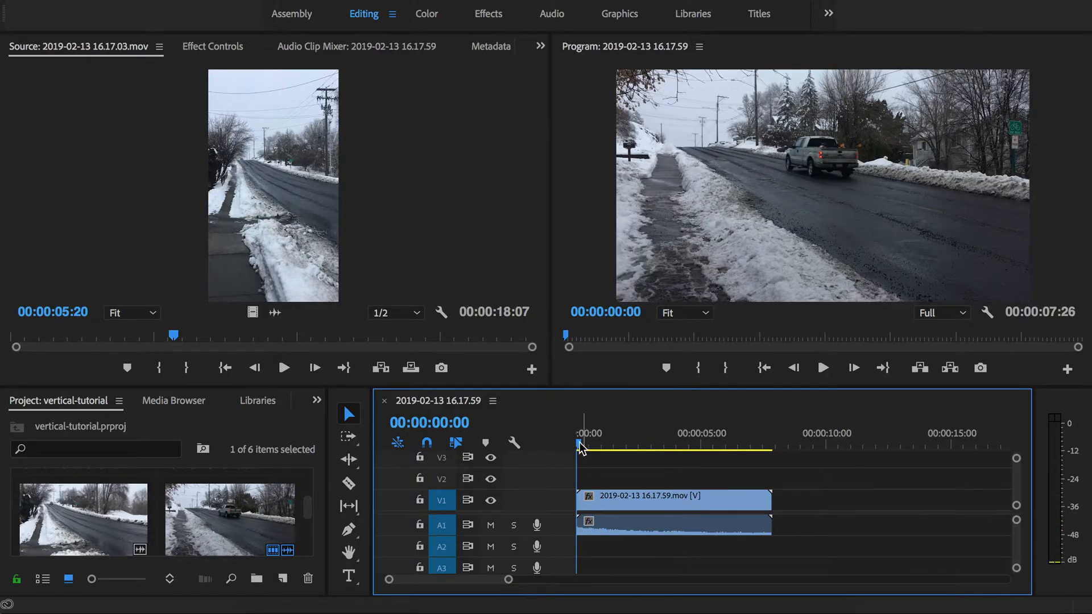
{"action": "mouse_move", "coordinate": [770, 501]}
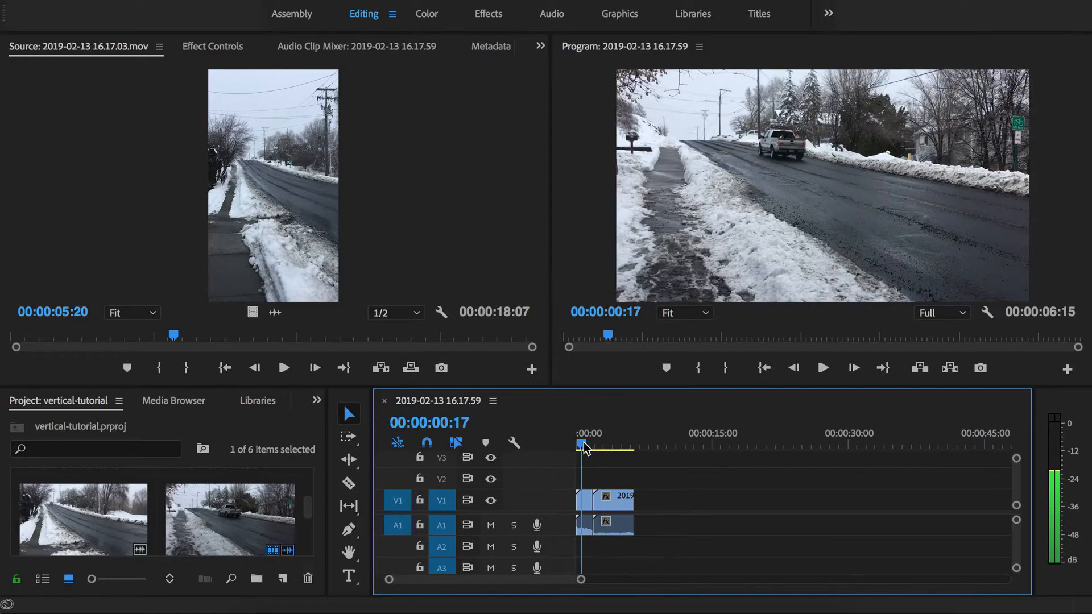
{"action": "left_click", "coordinate": [604, 444]}
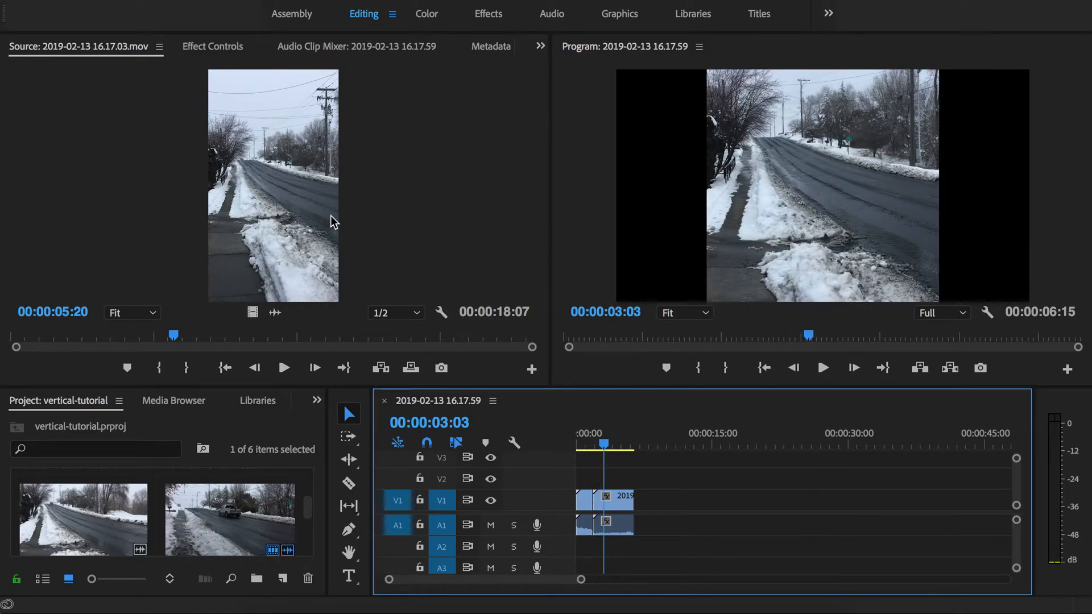
{"action": "mouse_move", "coordinate": [239, 33]}
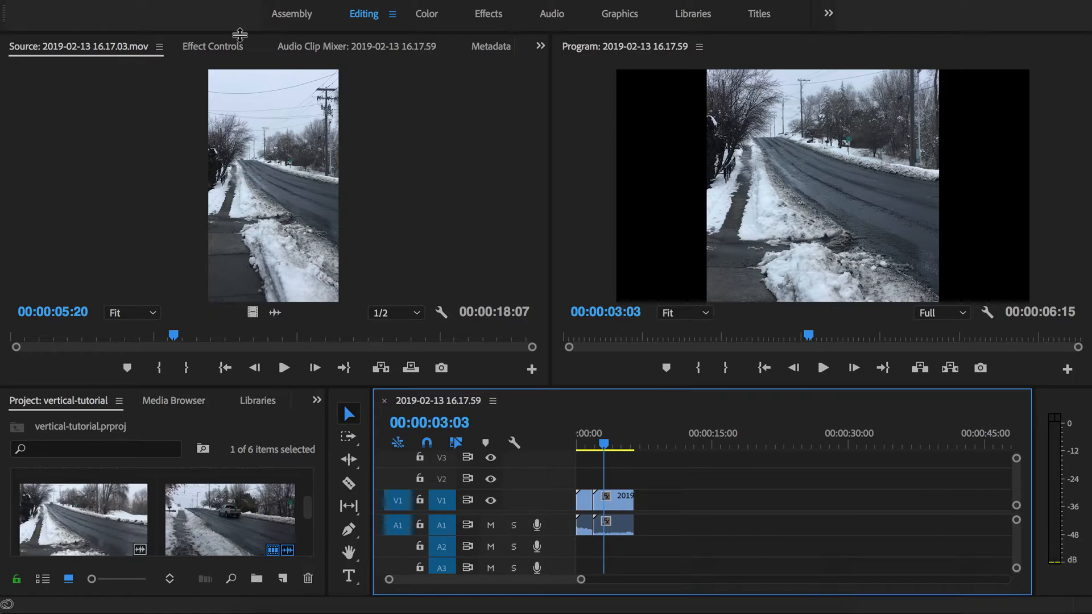
{"action": "mouse_move", "coordinate": [812, 20]}
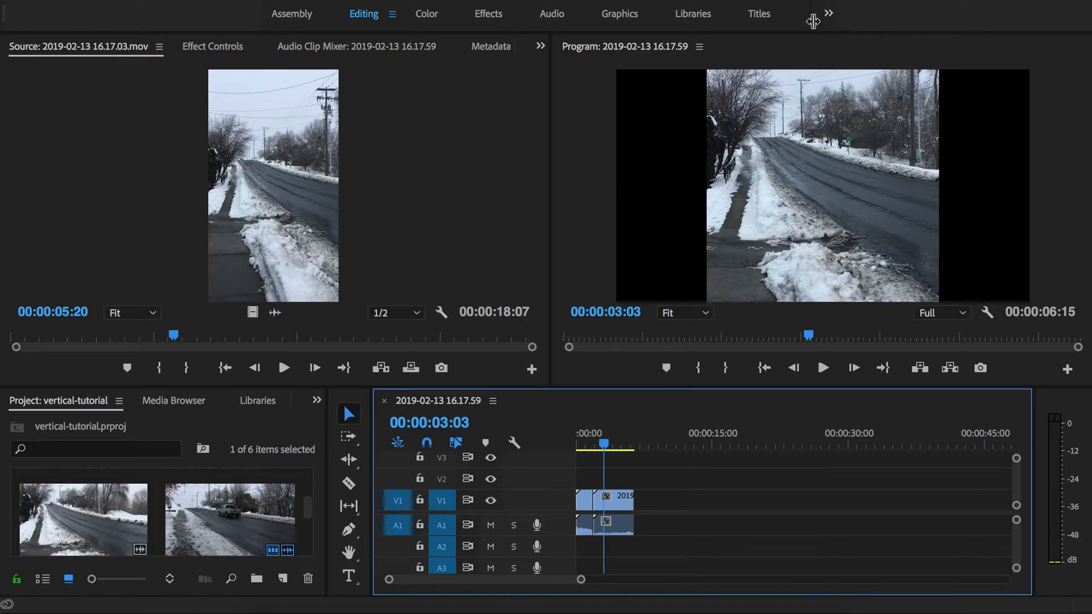
{"action": "mouse_move", "coordinate": [885, 35]}
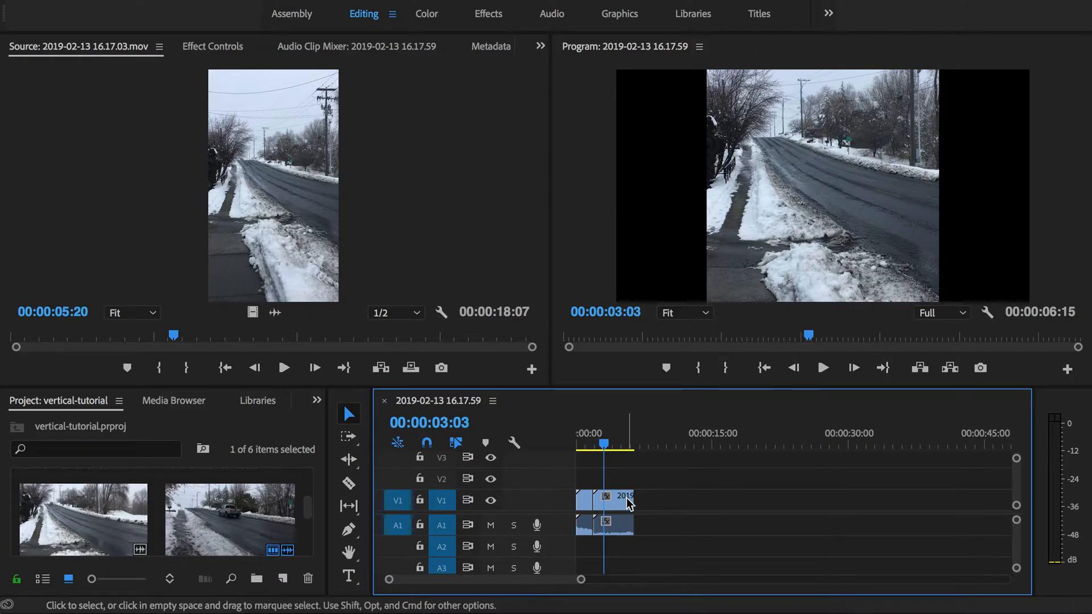
Apply Scale to Frame Size to the vertical clip so it fits with black side bars
{"action": "left_click", "coordinate": [613, 501]}
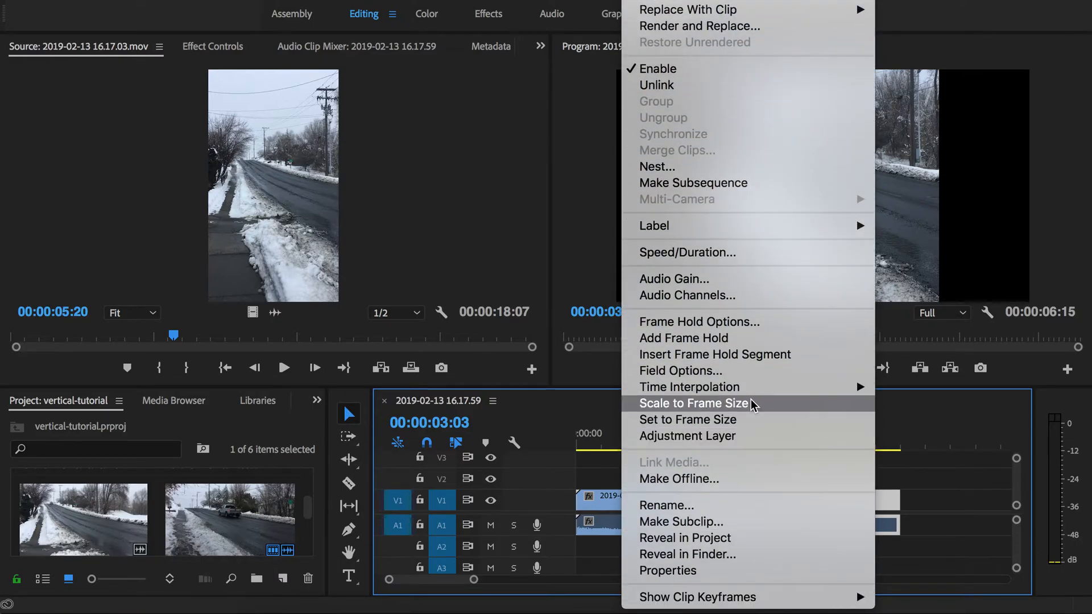
{"action": "left_click", "coordinate": [693, 403]}
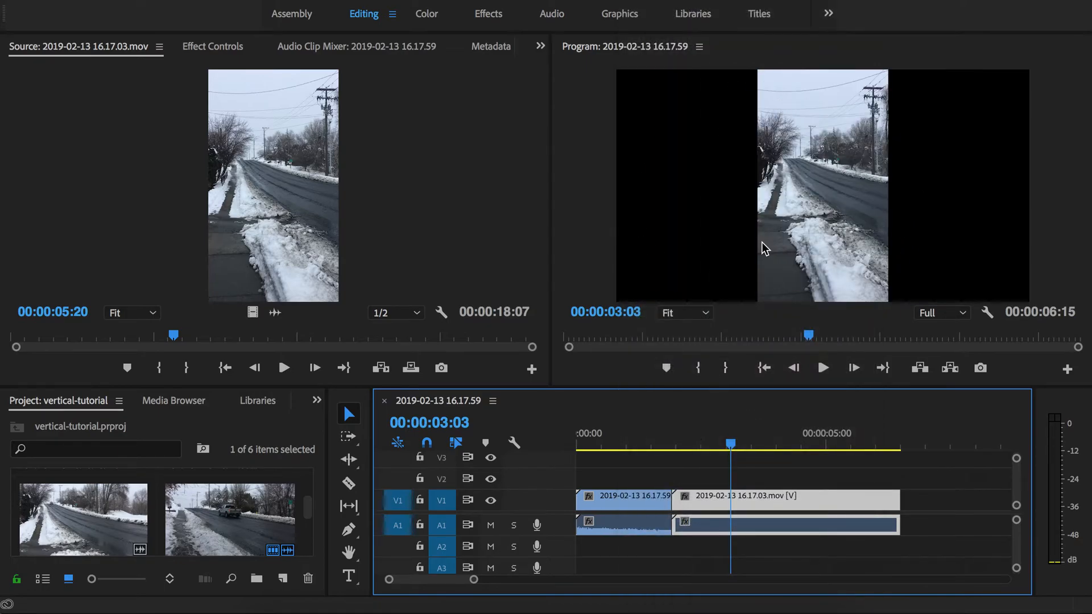
{"action": "mouse_move", "coordinate": [968, 110]}
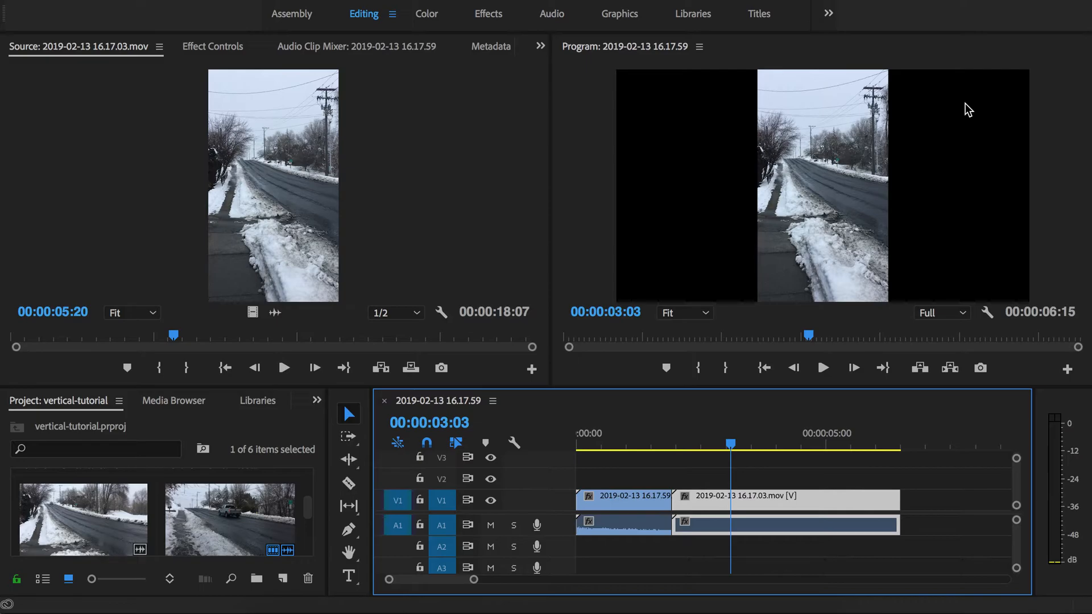
{"action": "mouse_move", "coordinate": [650, 273]}
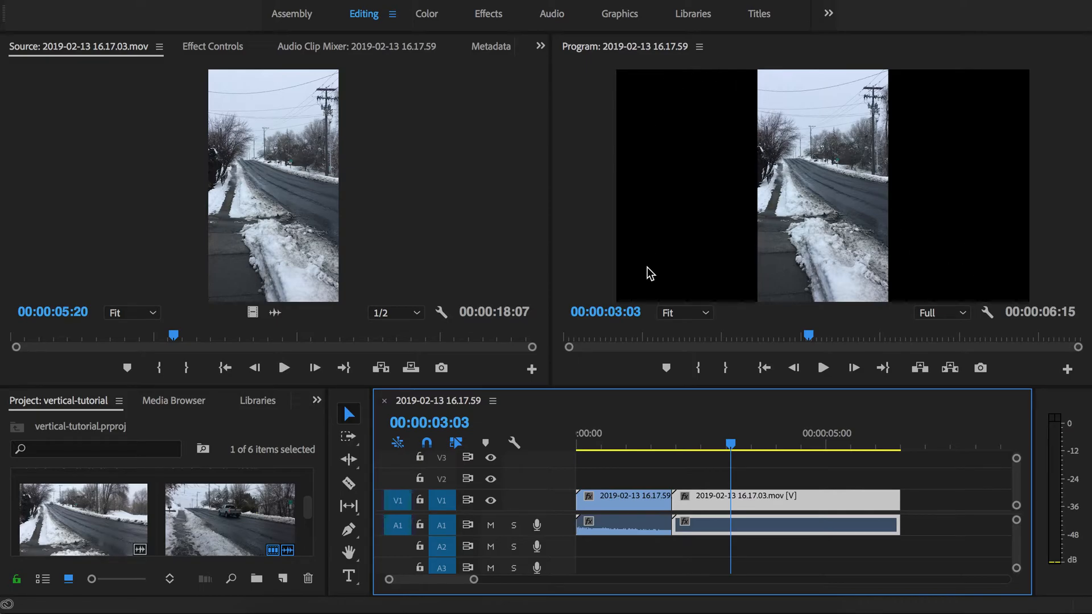
{"action": "mouse_move", "coordinate": [877, 144]}
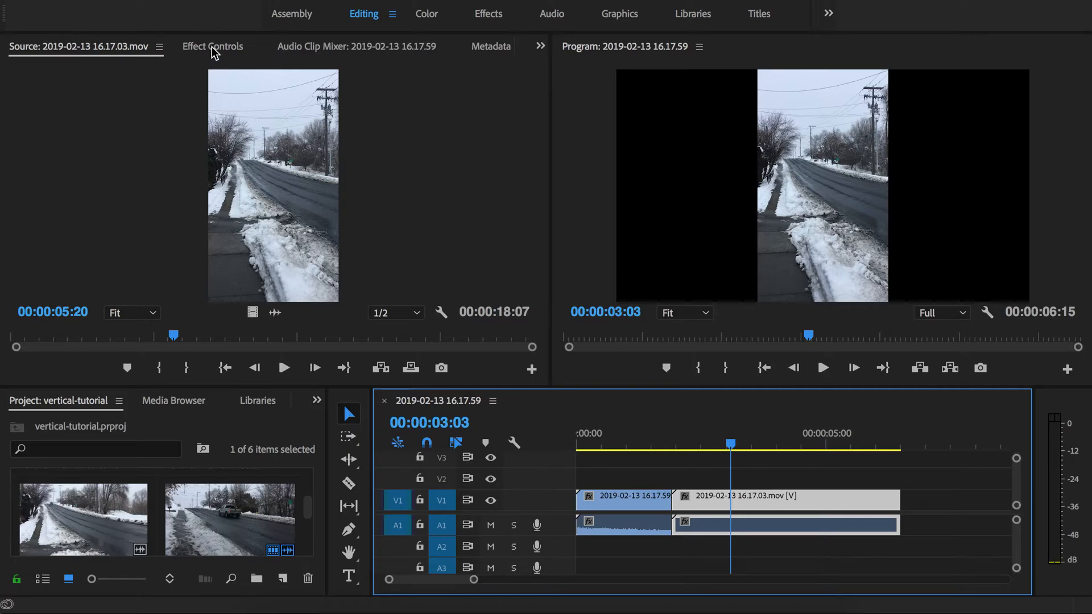
Raise the vertical clip's Motion Scale to 275 so it fills the wide frame
{"action": "left_click", "coordinate": [213, 46]}
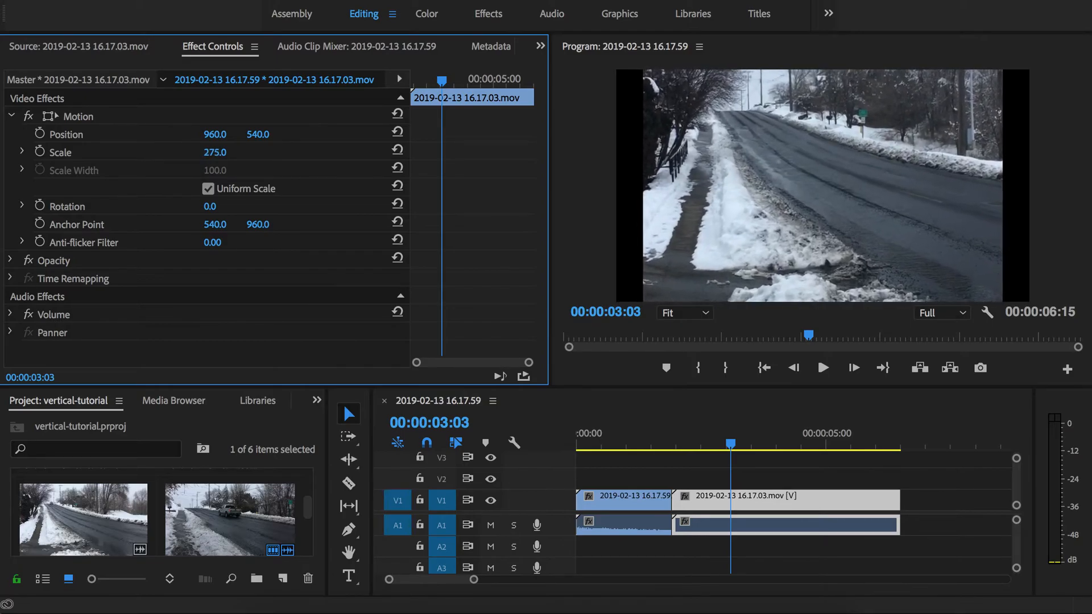
{"action": "left_click_drag", "start_coordinate": [215, 151], "coordinate": [237, 151]}
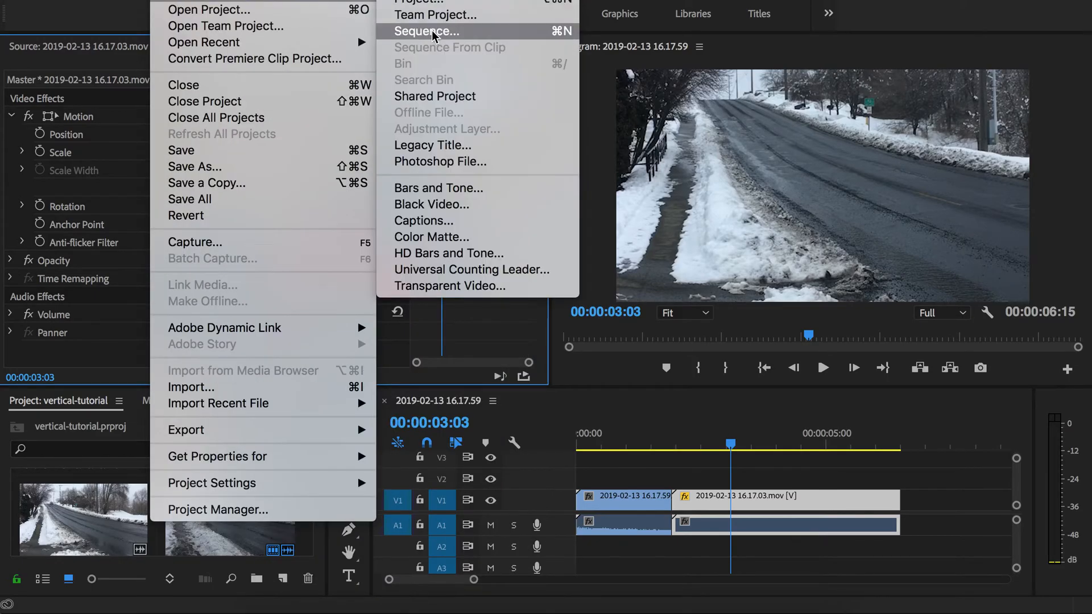
Create a new empty Sequence 01 via File > New > Sequence
{"action": "left_click", "coordinate": [426, 32]}
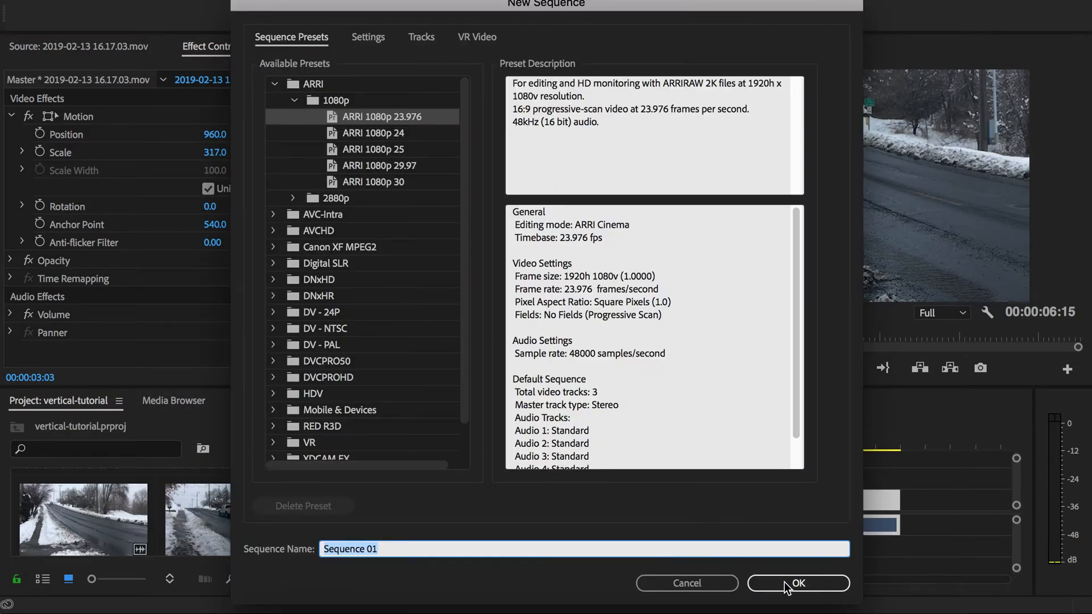
{"action": "left_click", "coordinate": [797, 583]}
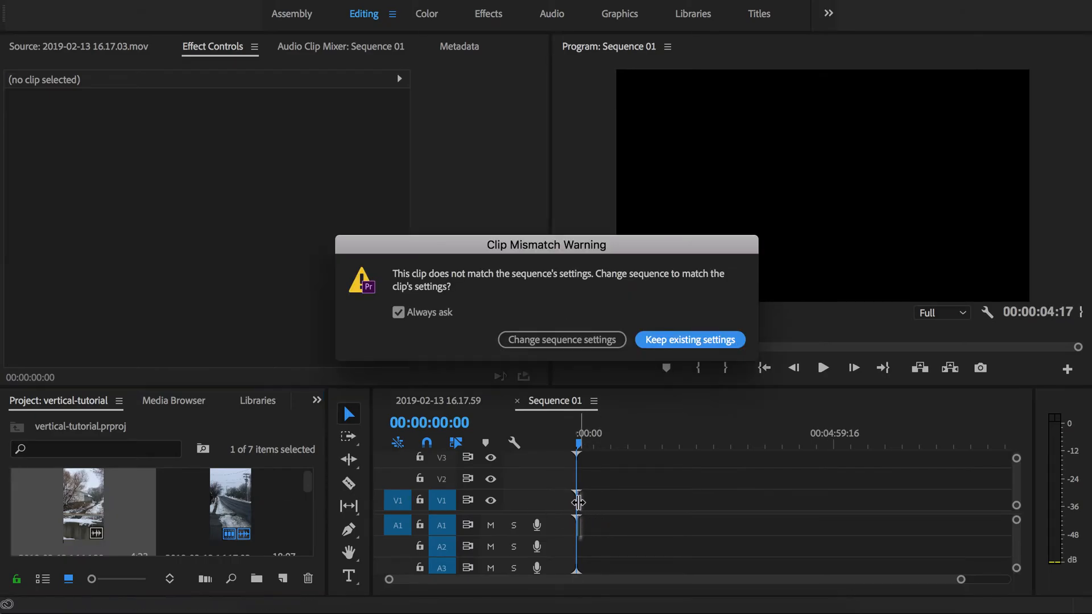
Let Sequence 01 match the vertical clip, then add the horizontal 16.17.59 clip after 16.16.20
{"action": "left_click", "coordinate": [690, 340]}
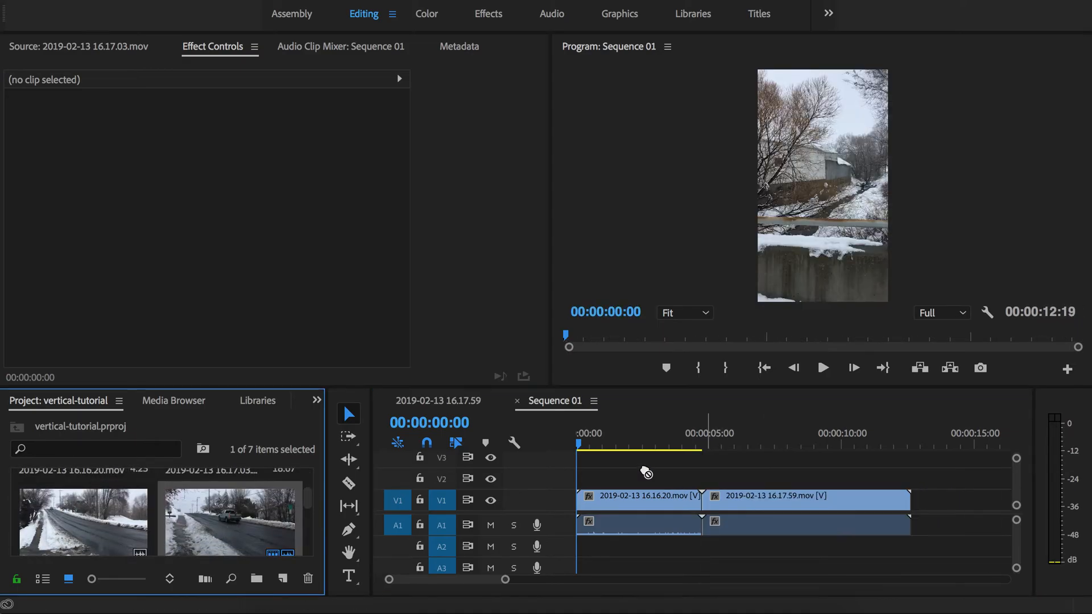
{"action": "left_click", "coordinate": [742, 432]}
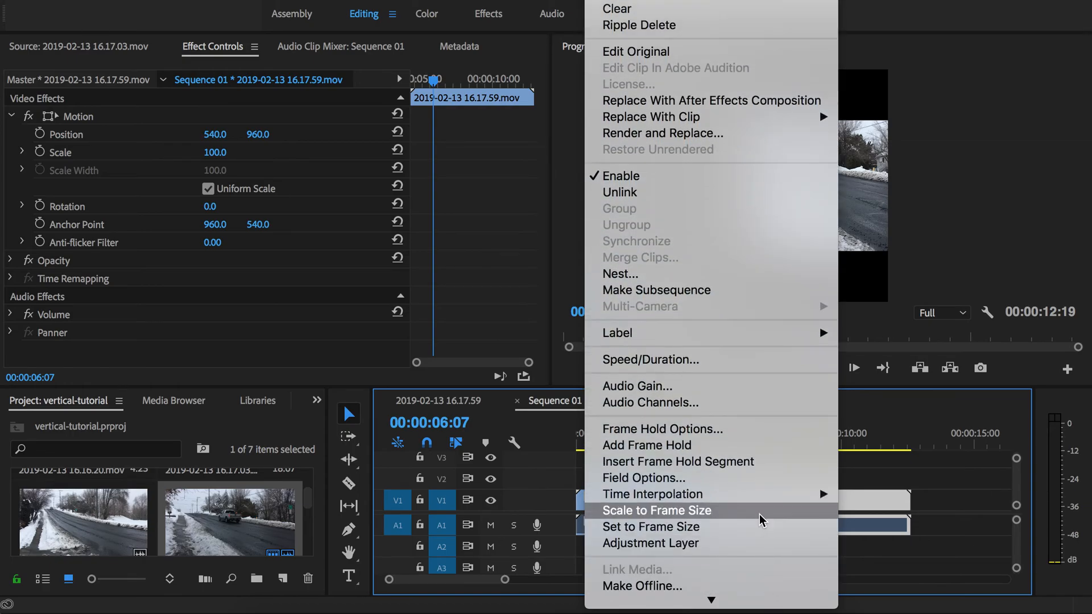
Apply Scale to Frame Size to the horizontal clip so it fits the vertical frame
{"action": "left_click", "coordinate": [657, 510]}
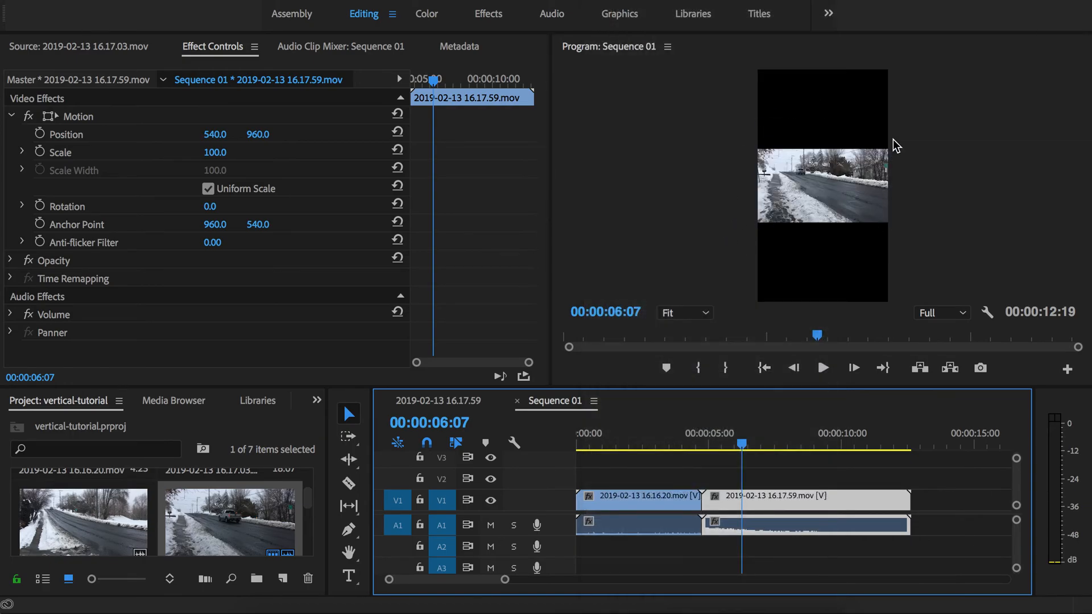
{"action": "left_click", "coordinate": [801, 496]}
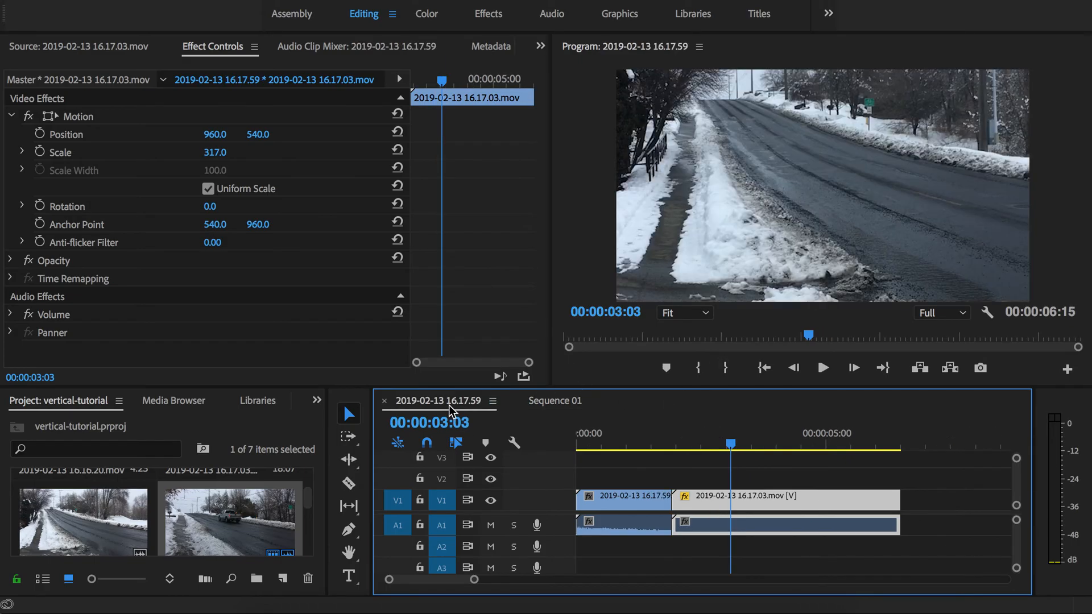
{"action": "mouse_move", "coordinate": [639, 290]}
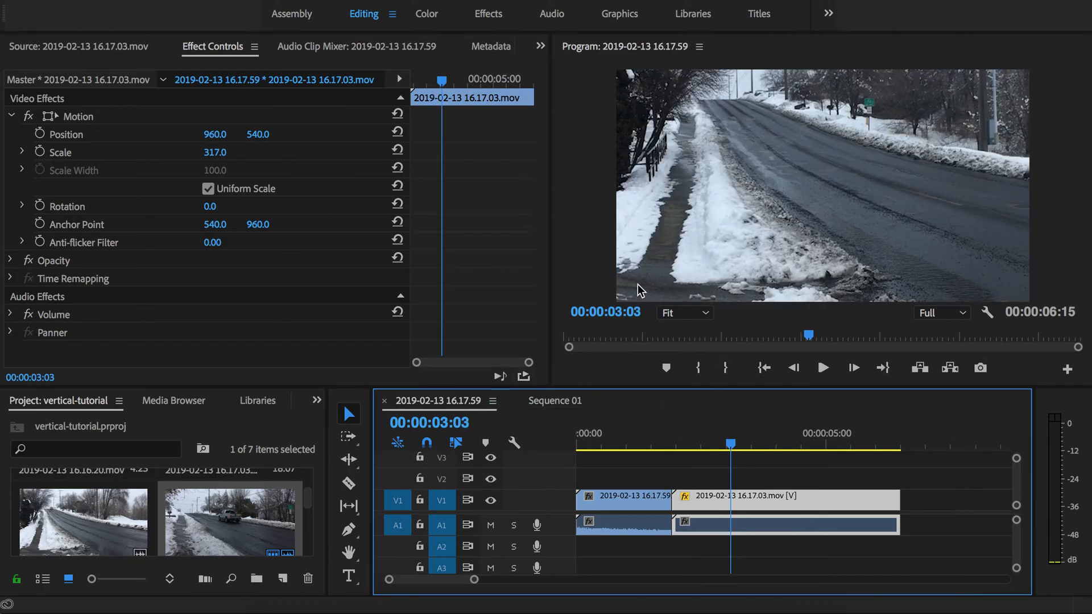
{"action": "left_click", "coordinate": [634, 446]}
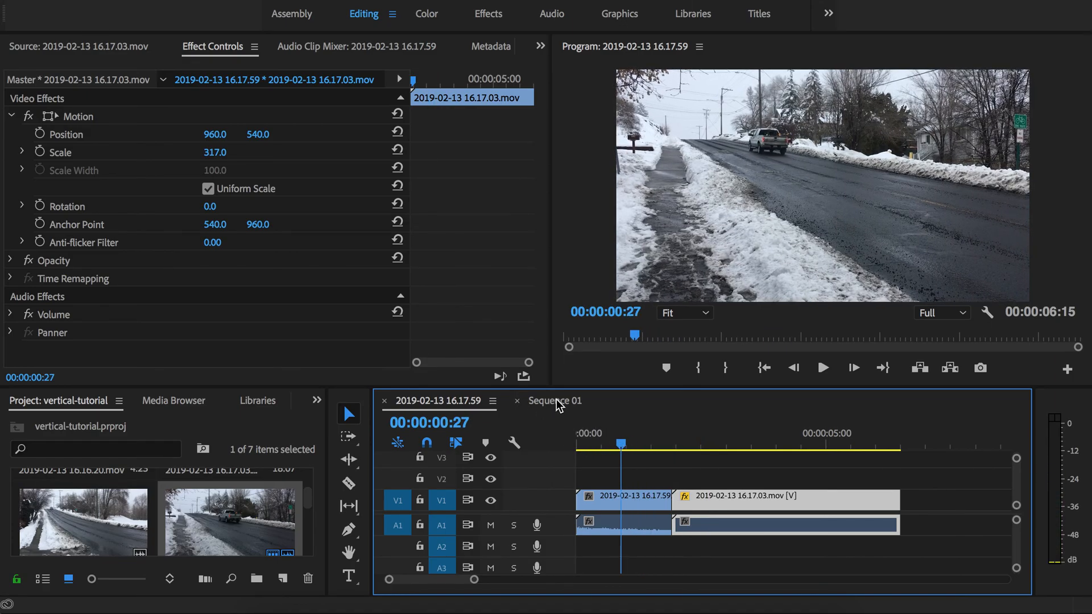
{"action": "left_click", "coordinate": [555, 401]}
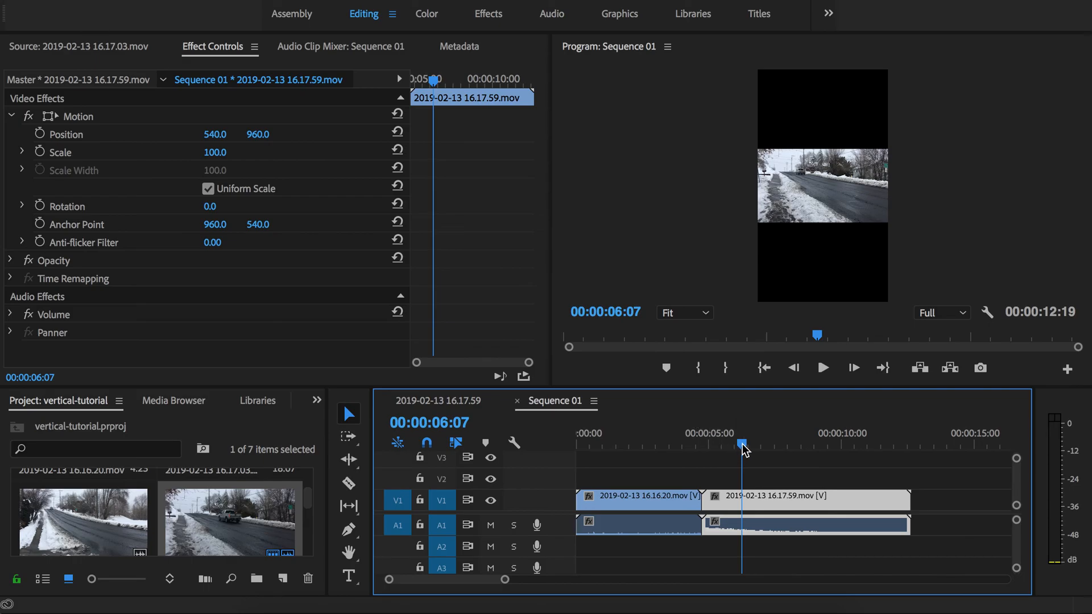